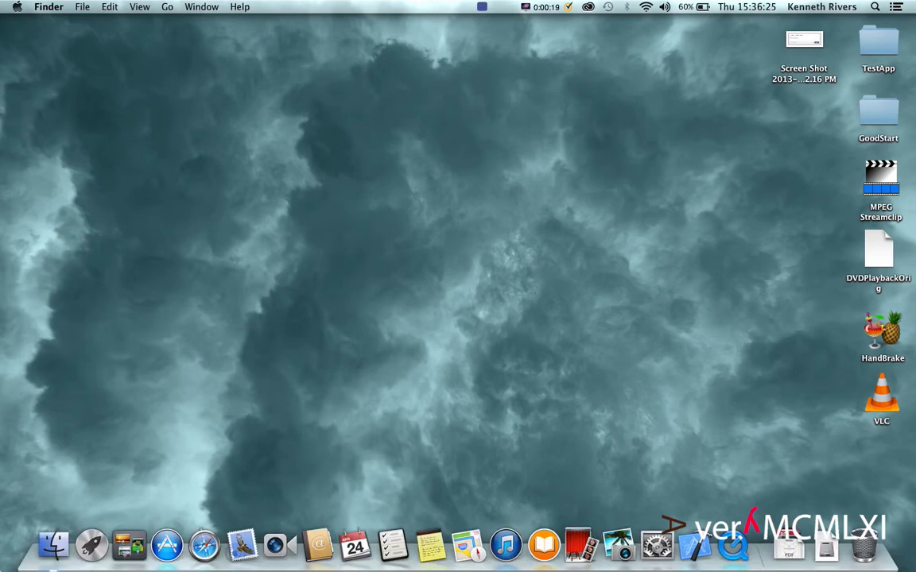
- Open Launchpad and expand the Other folder of utilities
{"action": "left_click", "coordinate": [91, 545]}
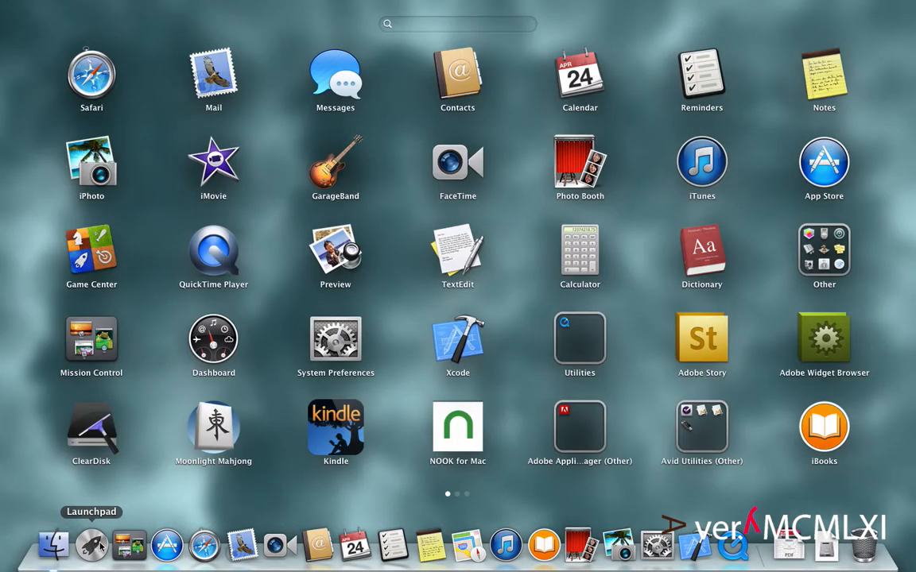
{"action": "left_click", "coordinate": [823, 257]}
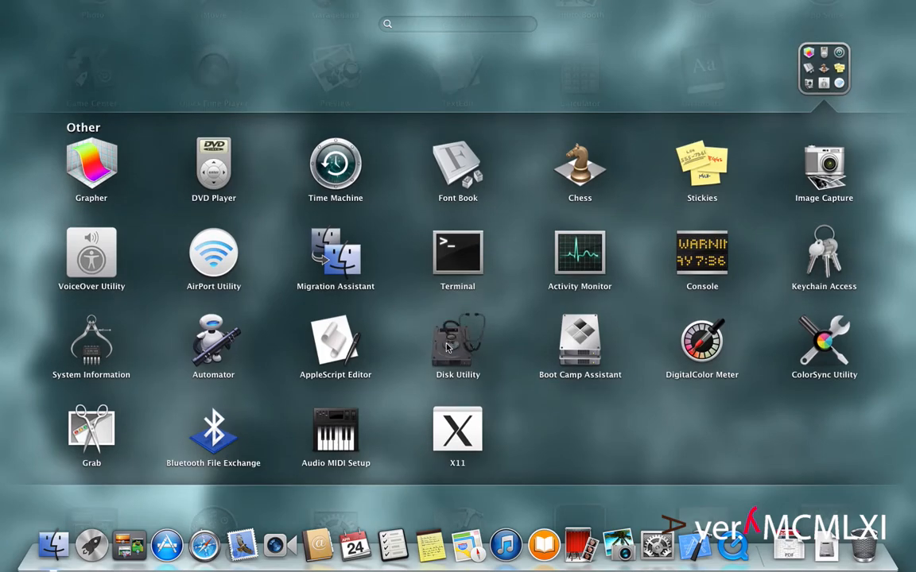
- Launch Disk Utility and select the 256.06 GB Samsung SSD drive
{"action": "left_click", "coordinate": [457, 342]}
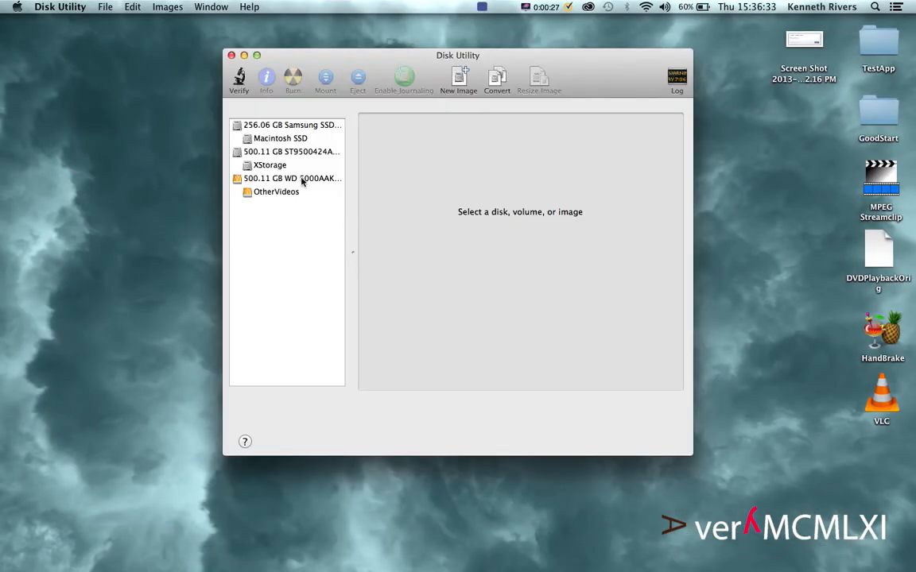
{"action": "mouse_move", "coordinate": [287, 129]}
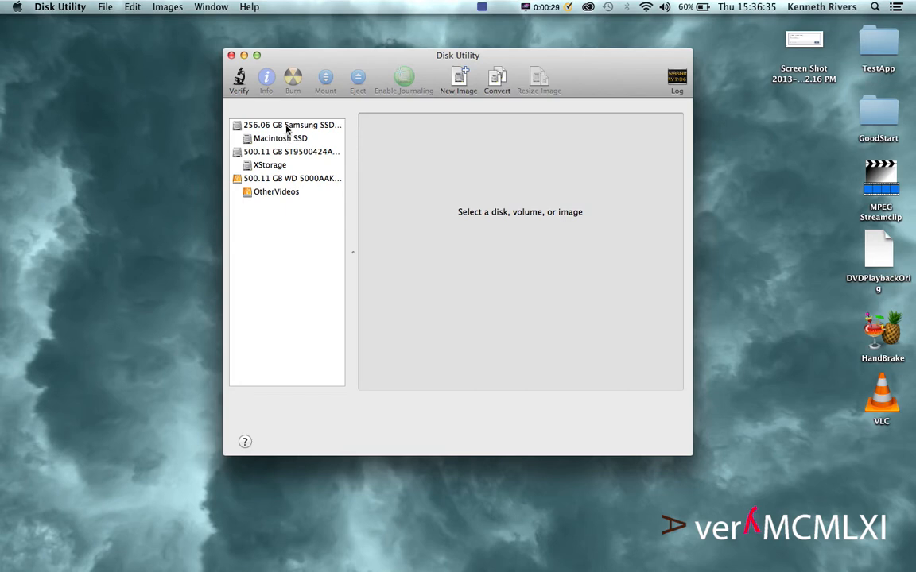
{"action": "left_click", "coordinate": [286, 125]}
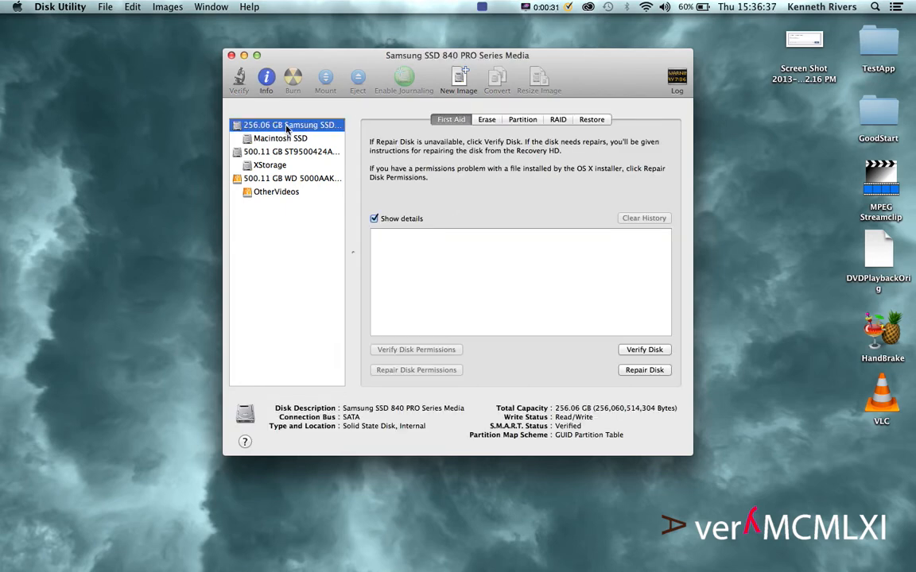
{"action": "mouse_move", "coordinate": [459, 77]}
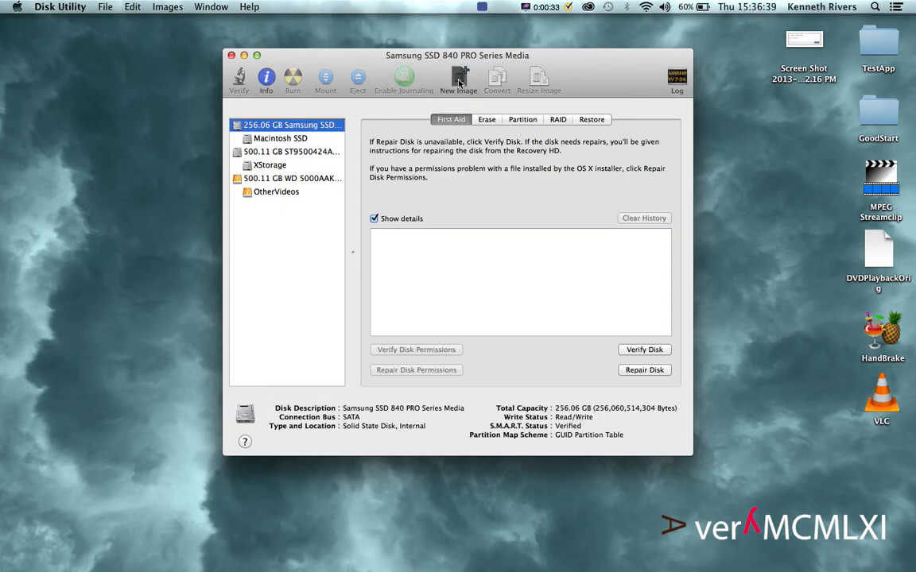
- Create a new compressed image of the Samsung SSD, saving it to OtherVideos
{"action": "left_click", "coordinate": [458, 78]}
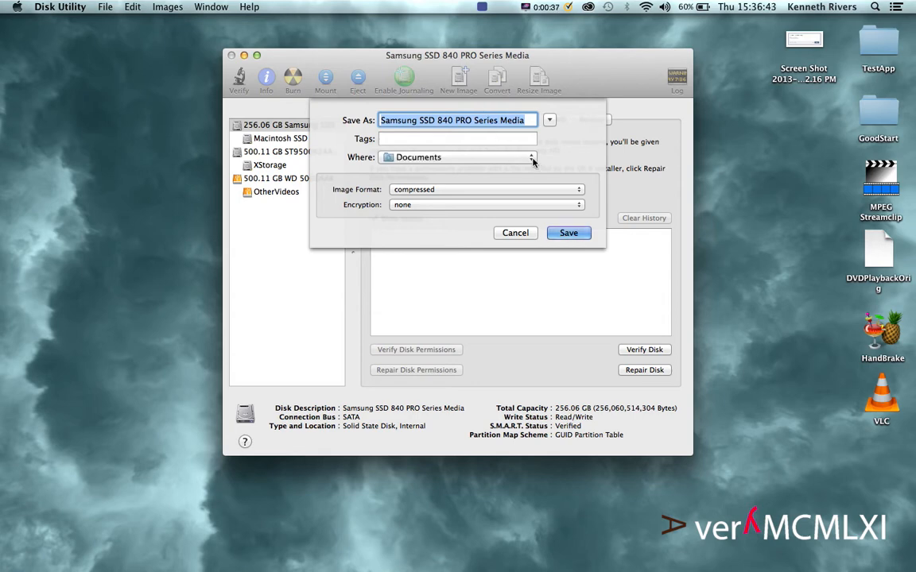
{"action": "left_click", "coordinate": [531, 156]}
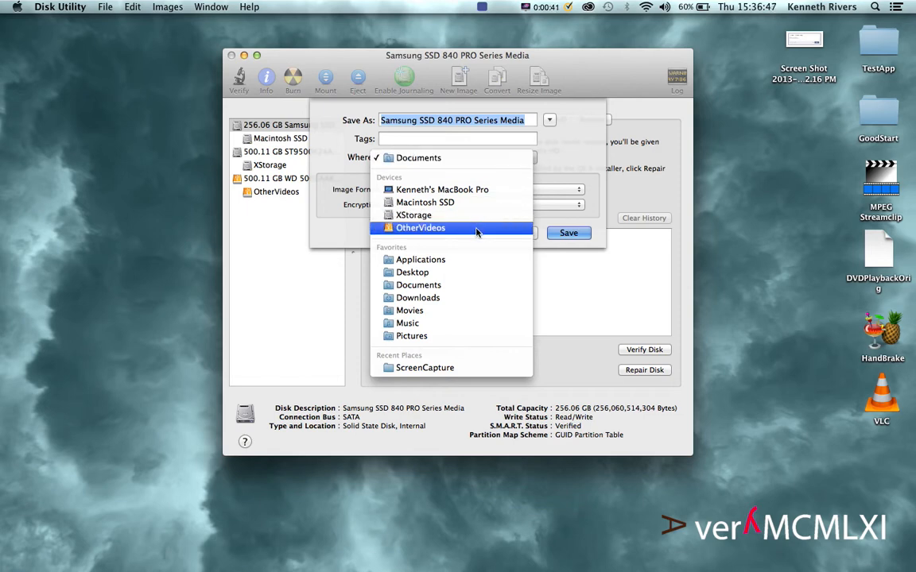
{"action": "left_click", "coordinate": [420, 228]}
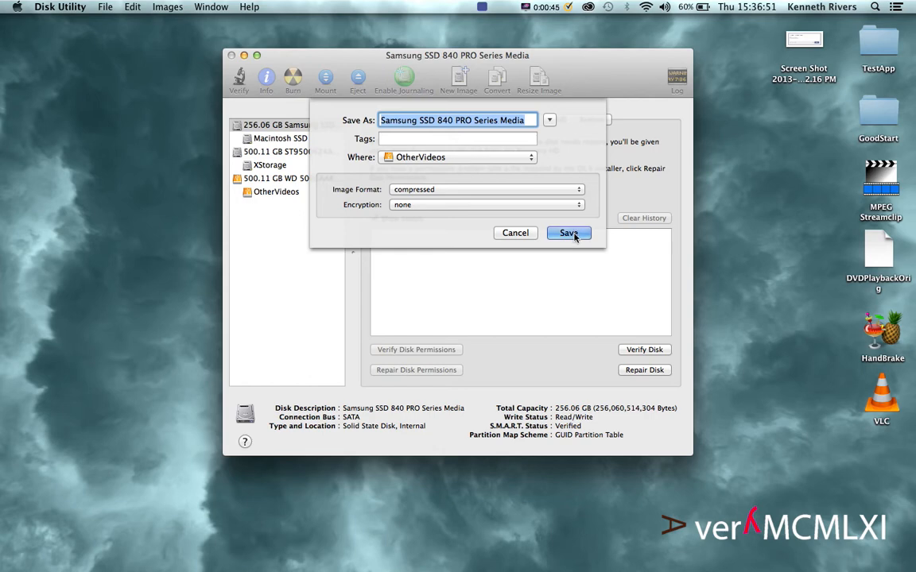
{"action": "left_click", "coordinate": [568, 232]}
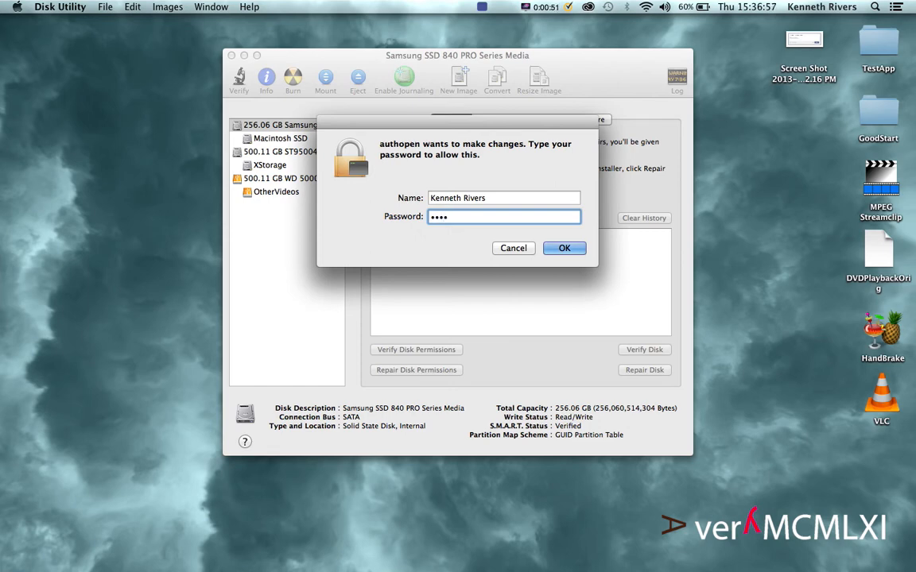
- Enter the administrator password in the authopen prompt and confirm
{"action": "type", "text": "••"}
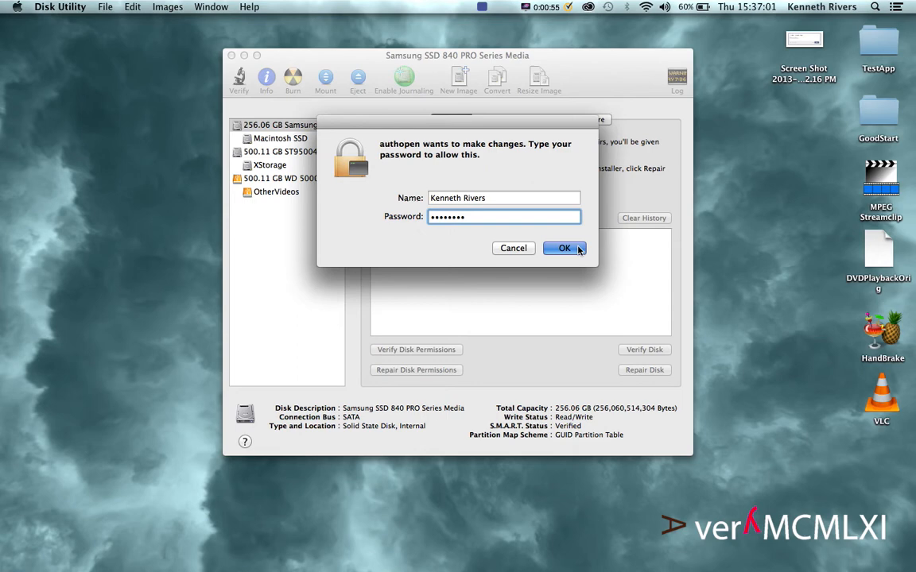
{"action": "left_click", "coordinate": [564, 248]}
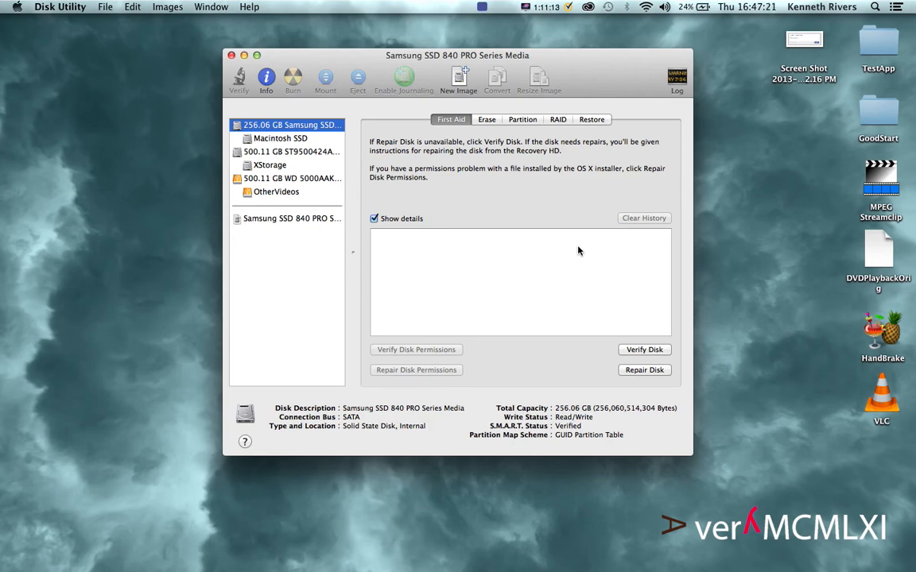
{"action": "mouse_move", "coordinate": [564, 249]}
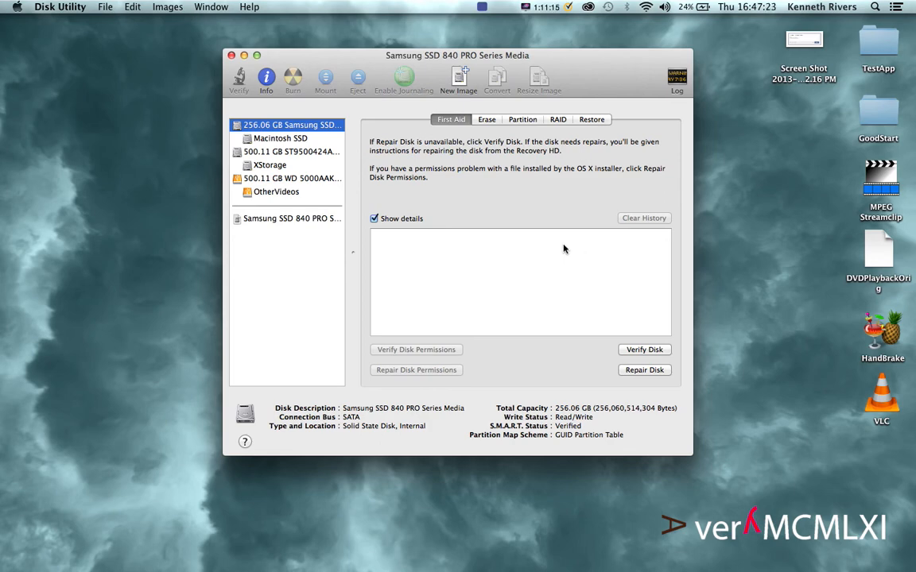
- After the image finishes, open a Finder window showing All My Files
{"action": "left_click", "coordinate": [232, 55]}
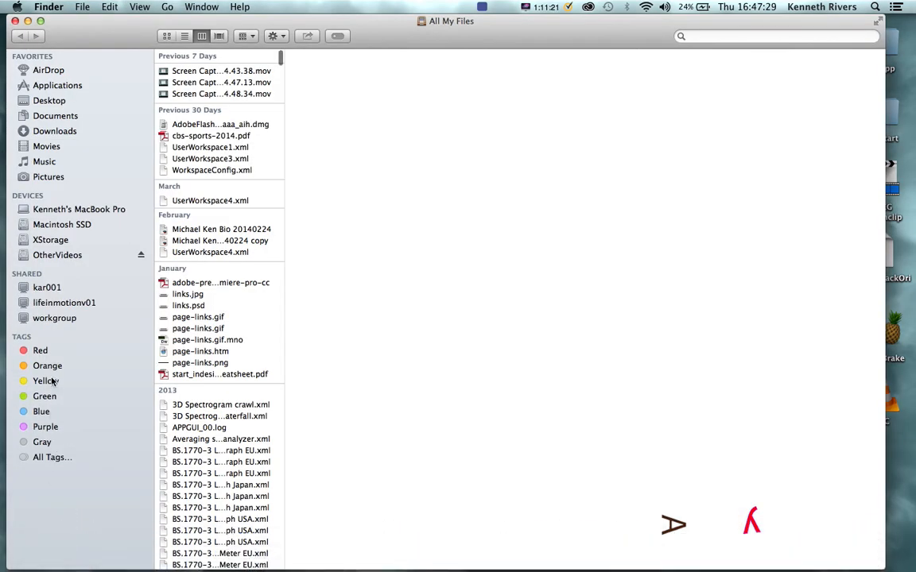
{"action": "mouse_move", "coordinate": [49, 259]}
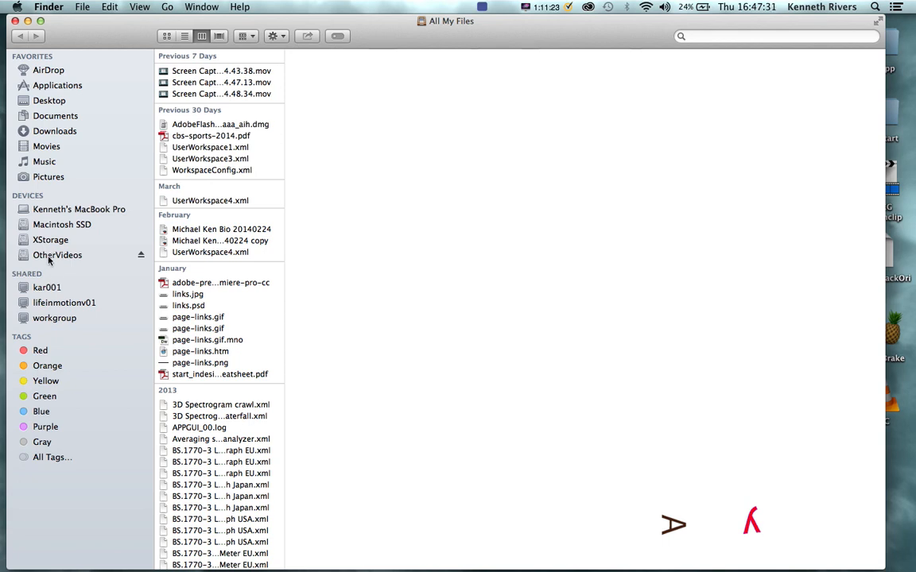
- Open OtherVideos and select the 121.58 GB Samsung SSD 840 PRO Series Media.dmg
{"action": "left_click", "coordinate": [57, 255]}
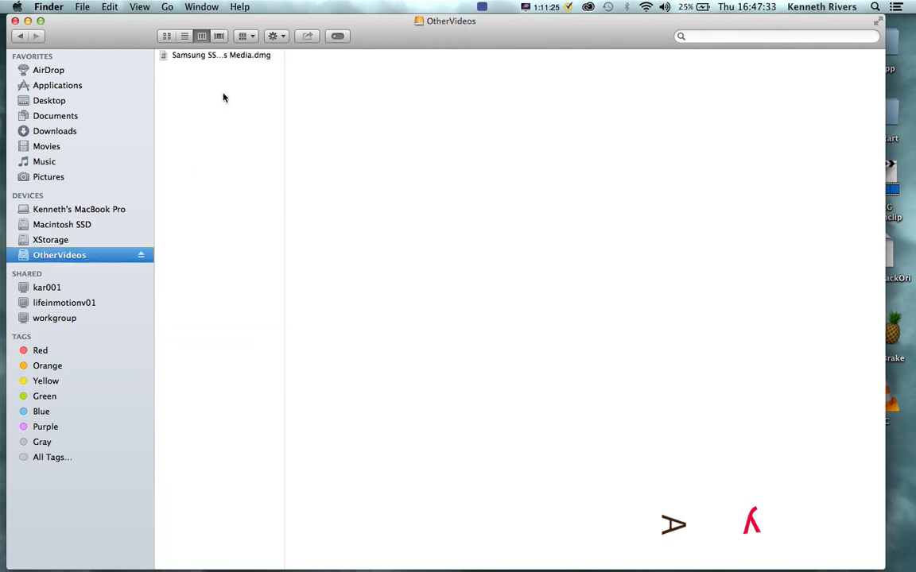
{"action": "left_click", "coordinate": [221, 55]}
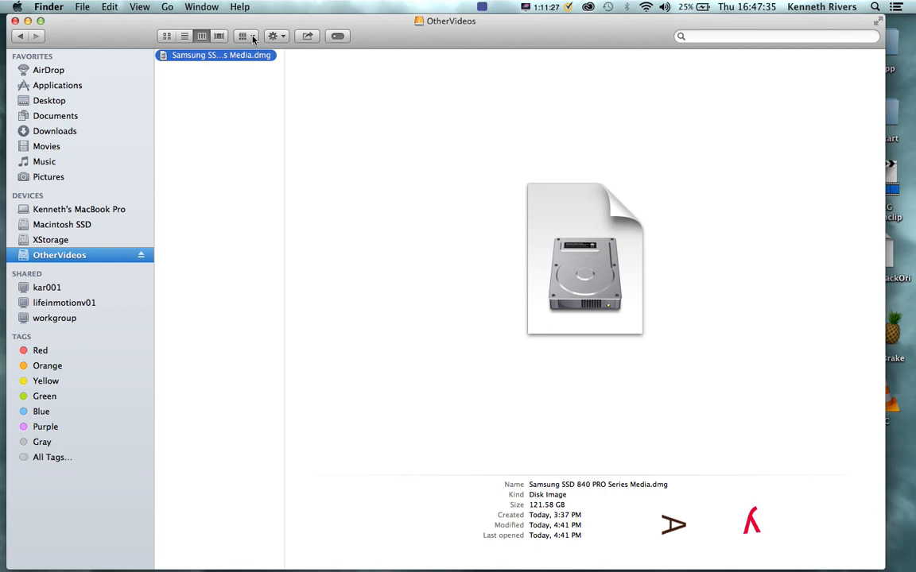
{"action": "mouse_move", "coordinate": [243, 36]}
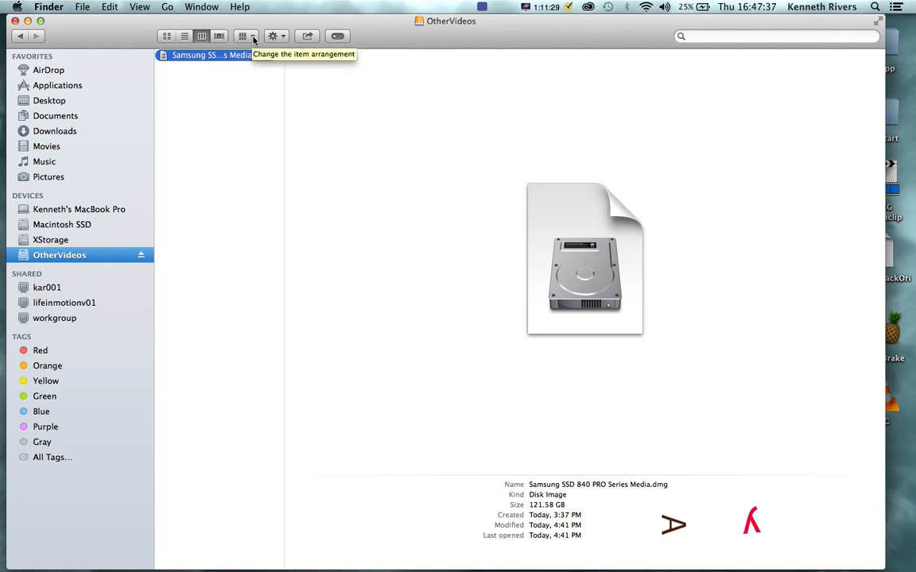